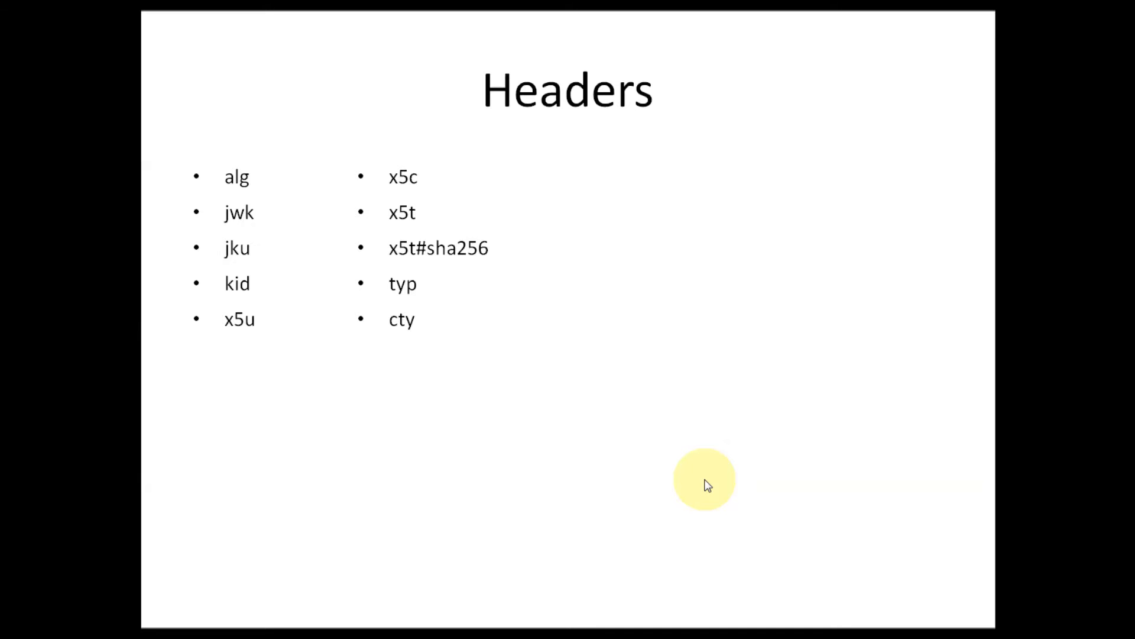
mouse_move(598, 262)
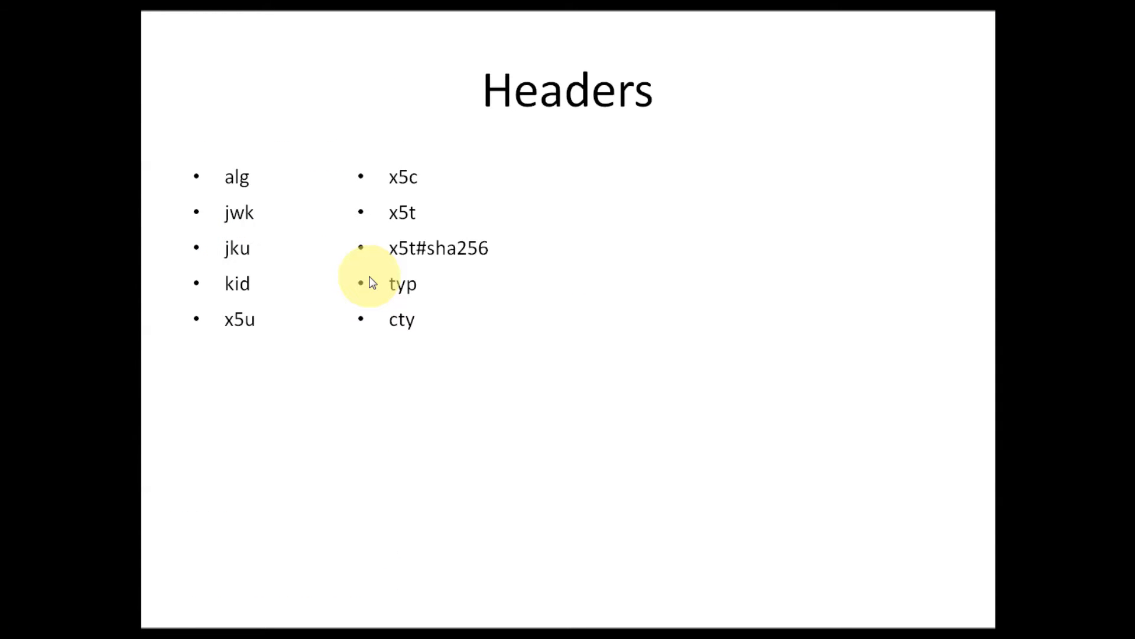
mouse_move(597, 321)
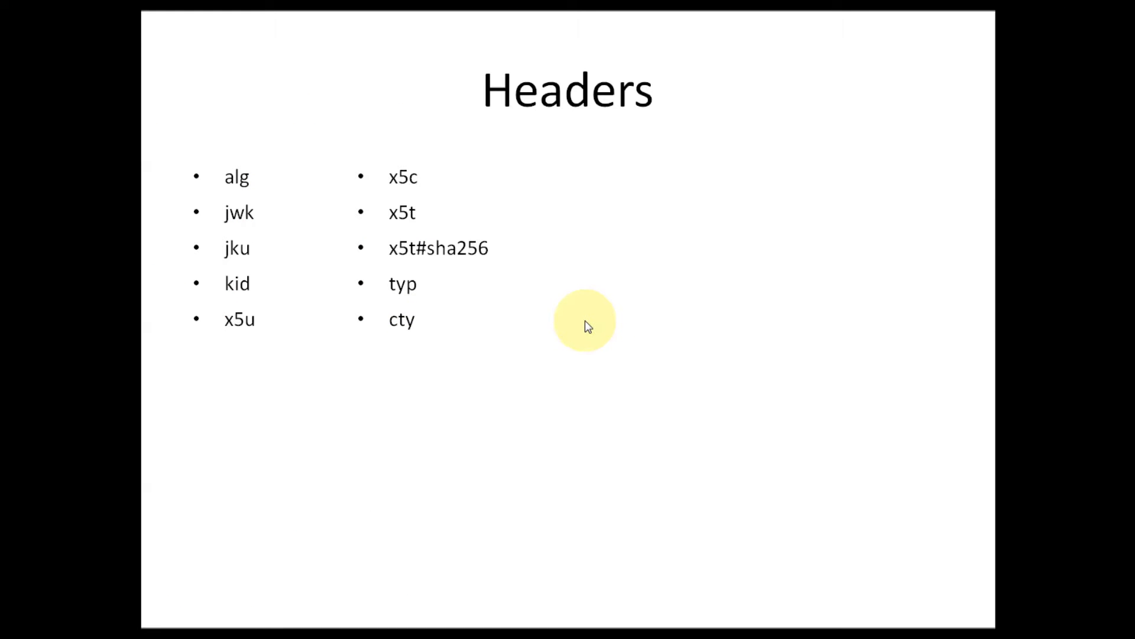
mouse_move(587, 320)
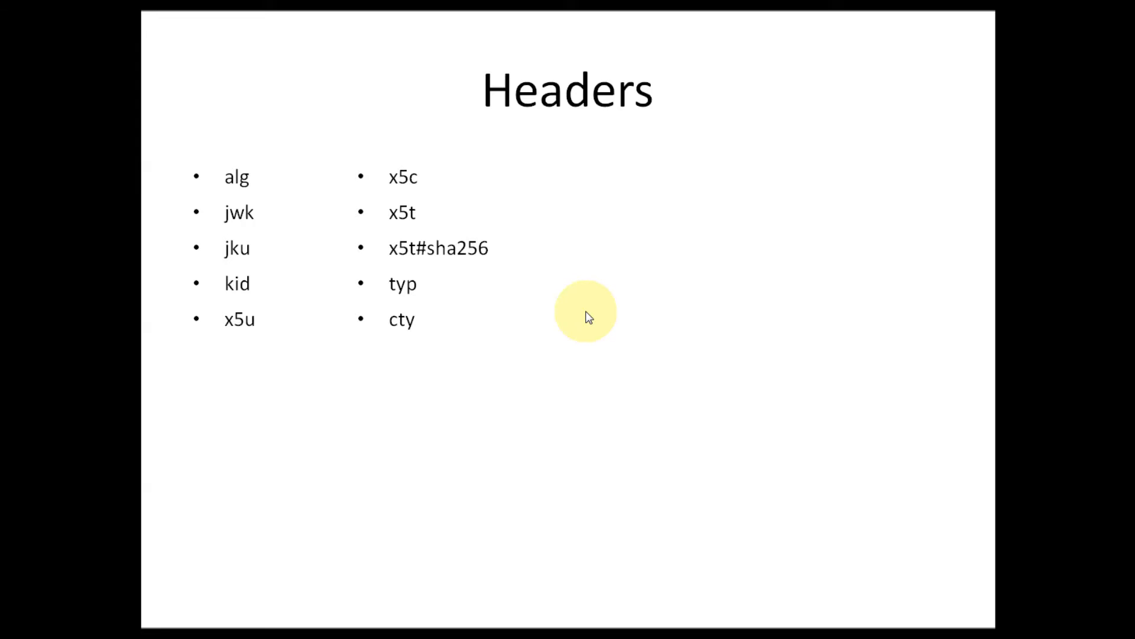
mouse_move(554, 362)
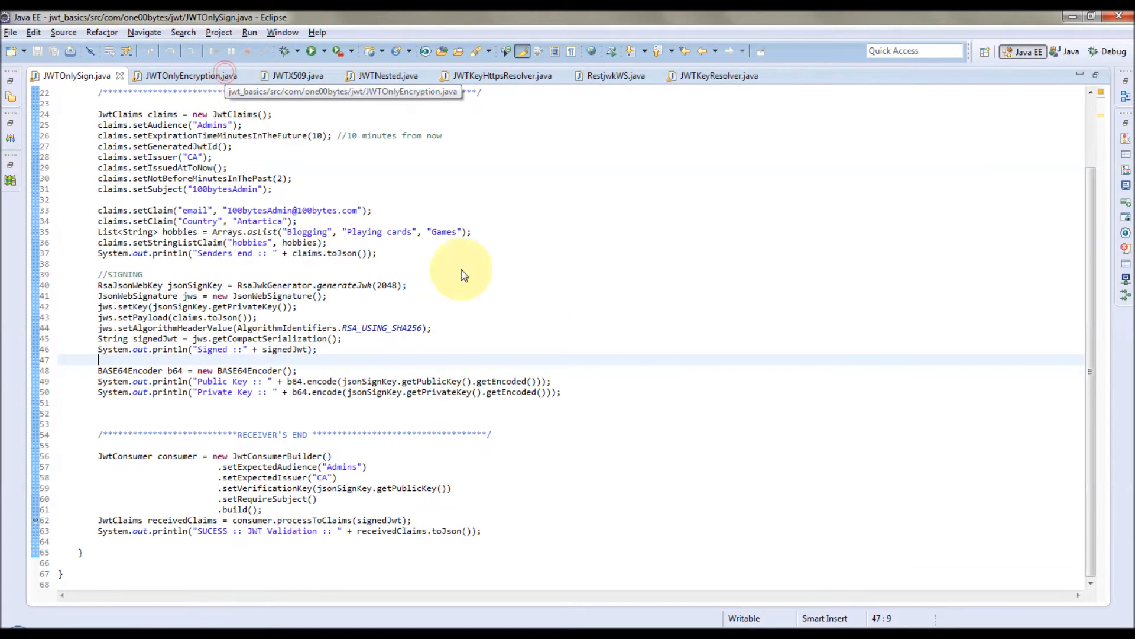
mouse_move(537, 316)
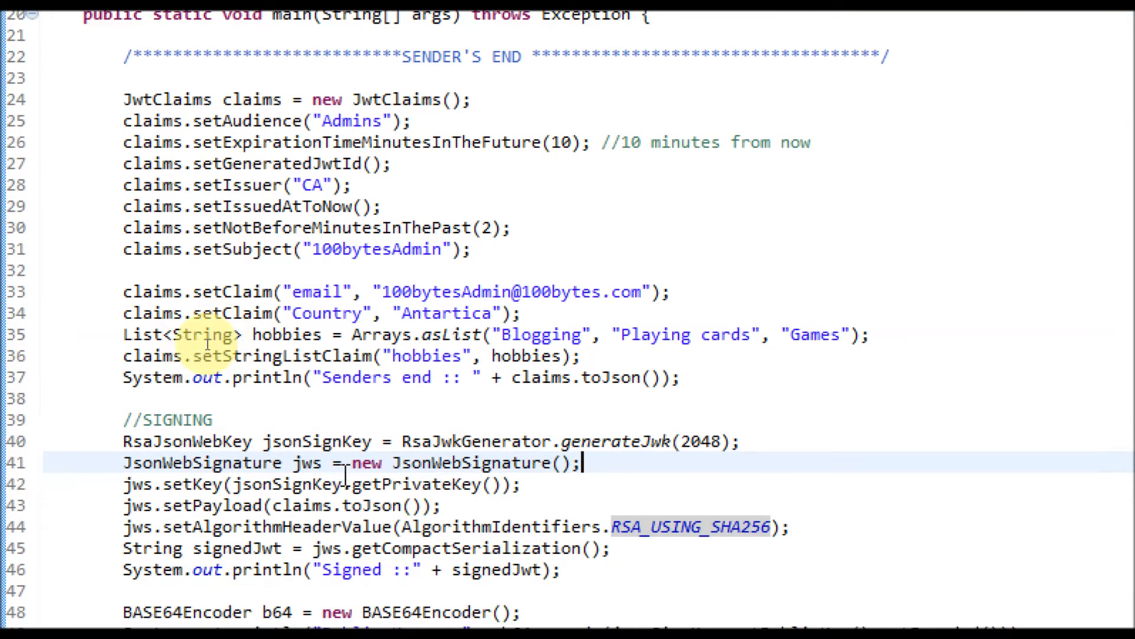
Scroll through JWTOnlySign.java's main method past the sender and signing sections to the JsonWebSignature line
scroll(down, 3)
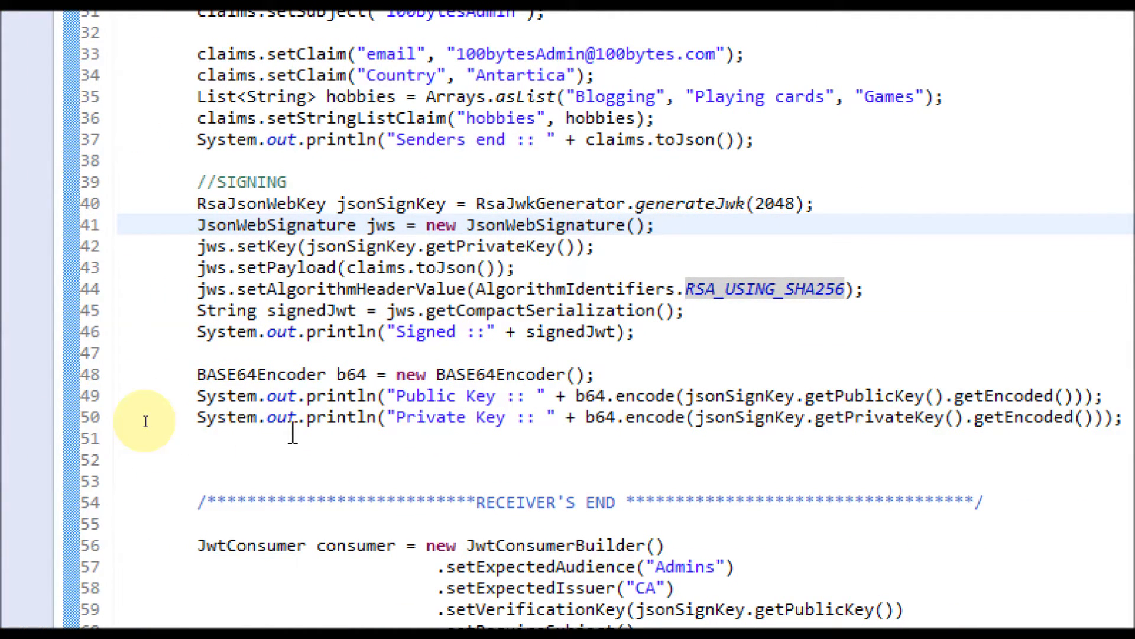
scroll(down, 3)
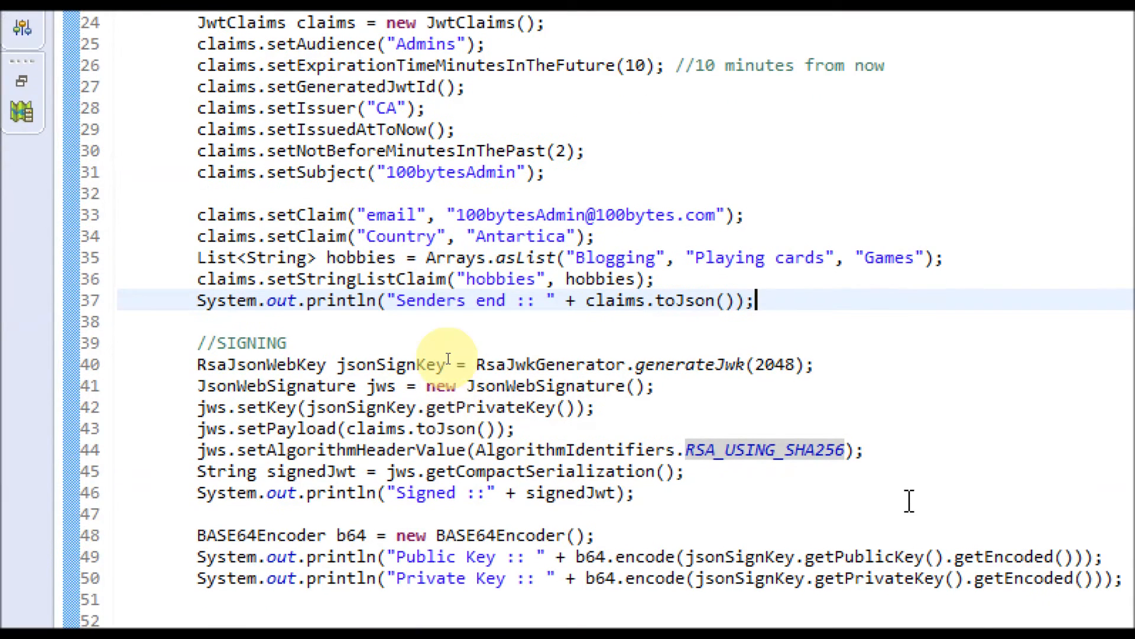
scroll(down, 3)
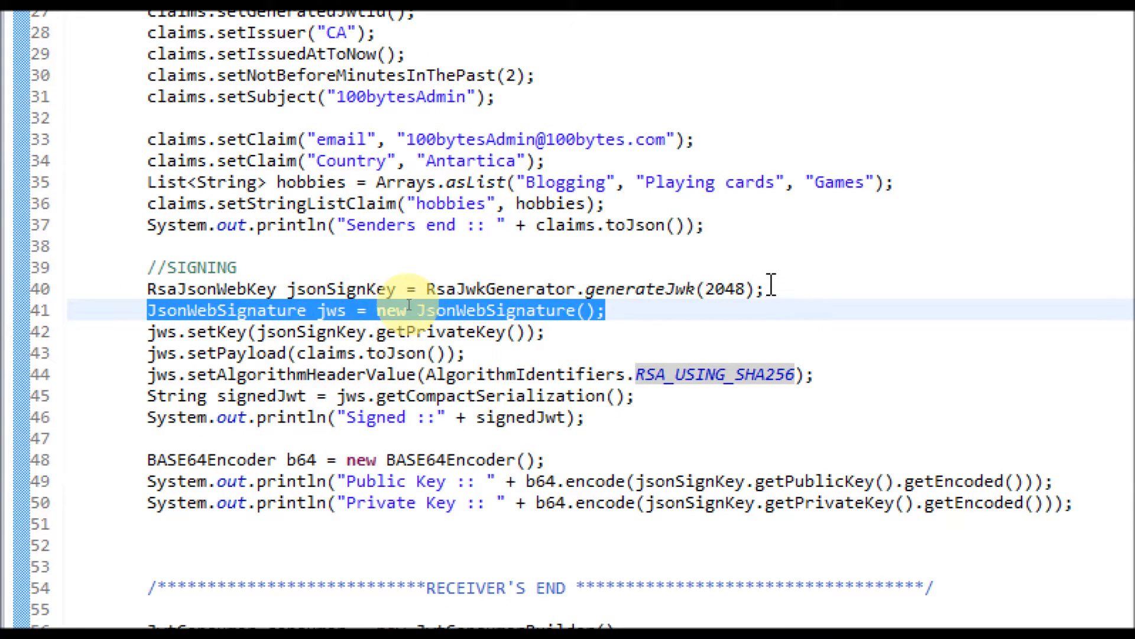
click(210, 289)
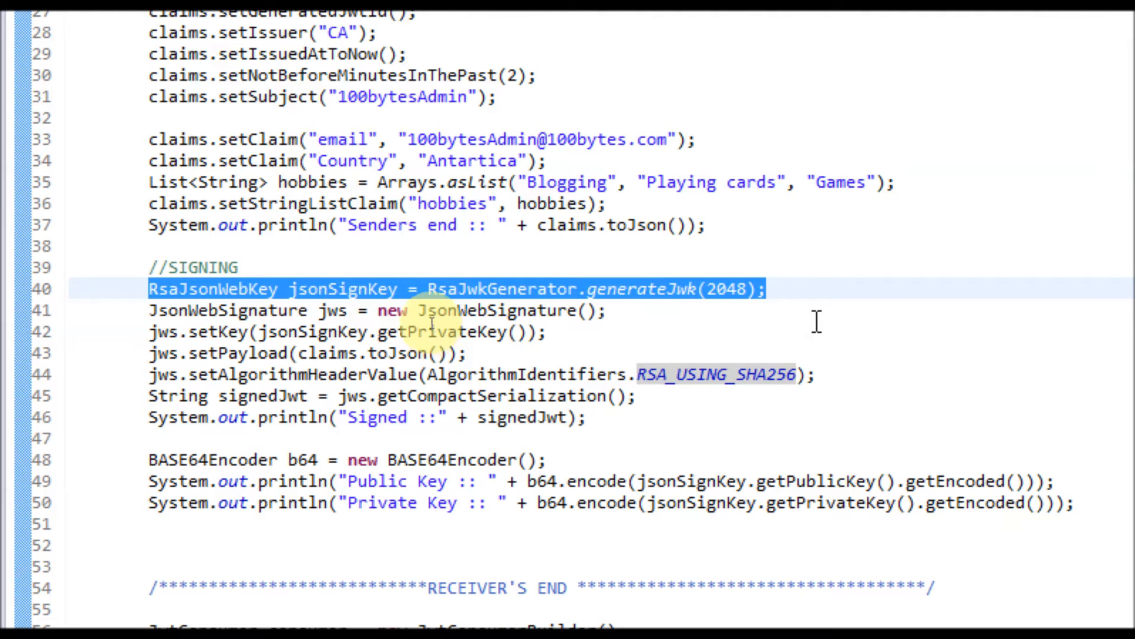
click(550, 331)
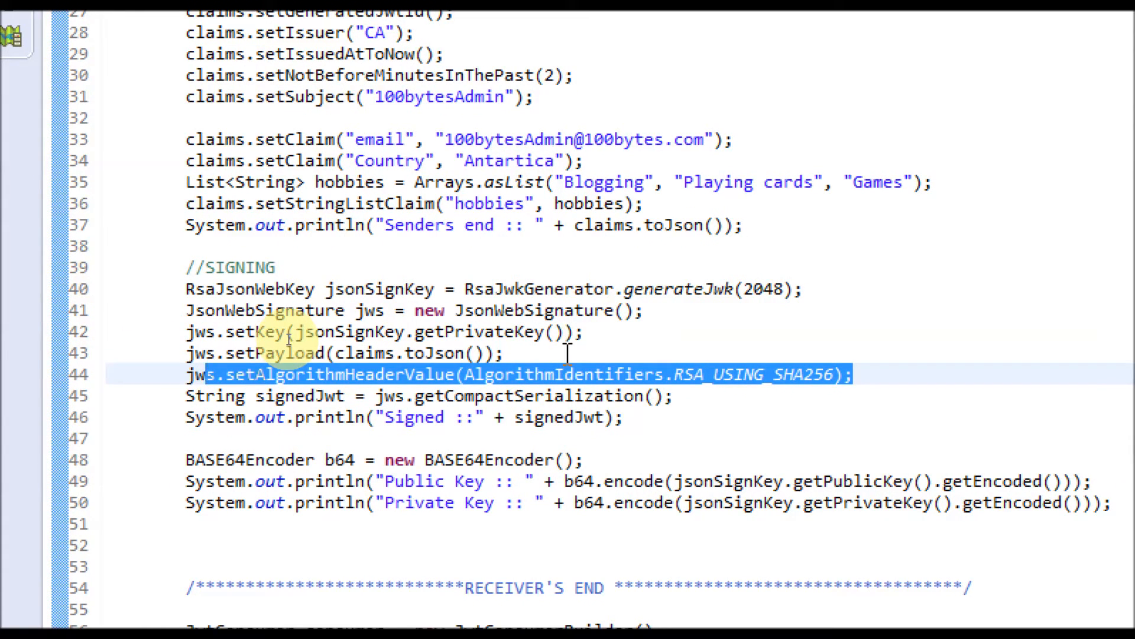
click(347, 354)
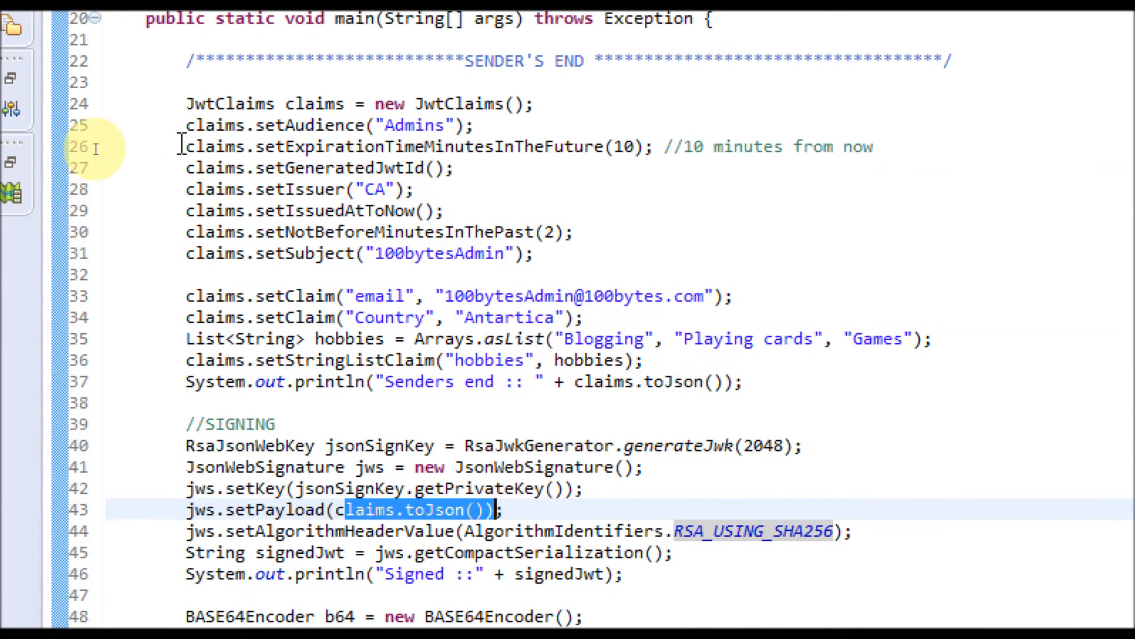
drag(185, 104, 774, 338)
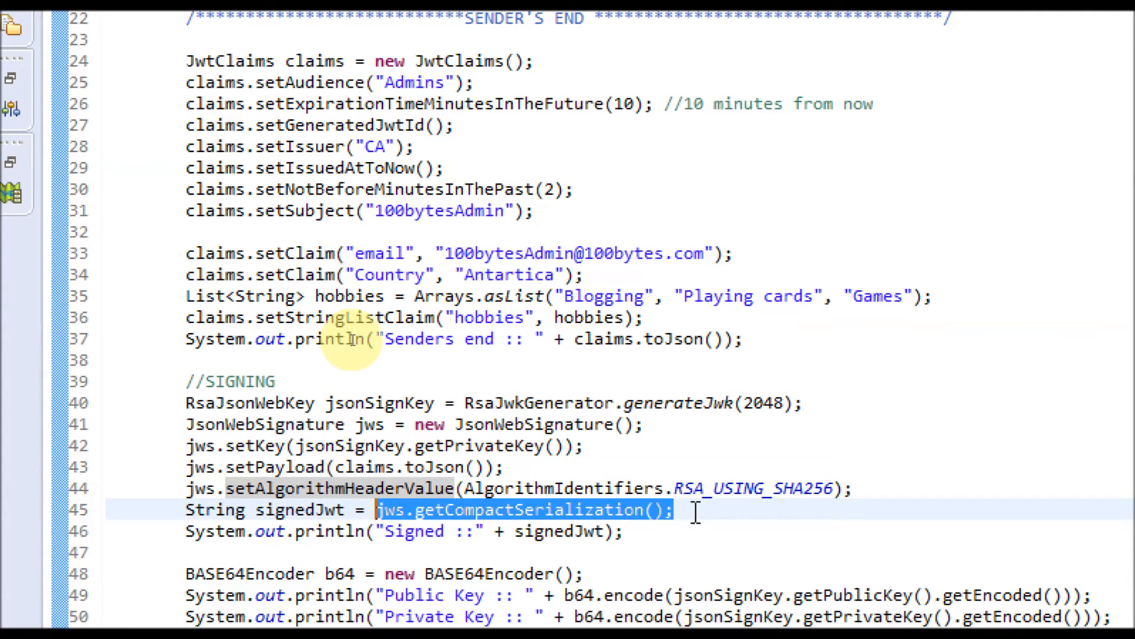
mouse_move(682, 521)
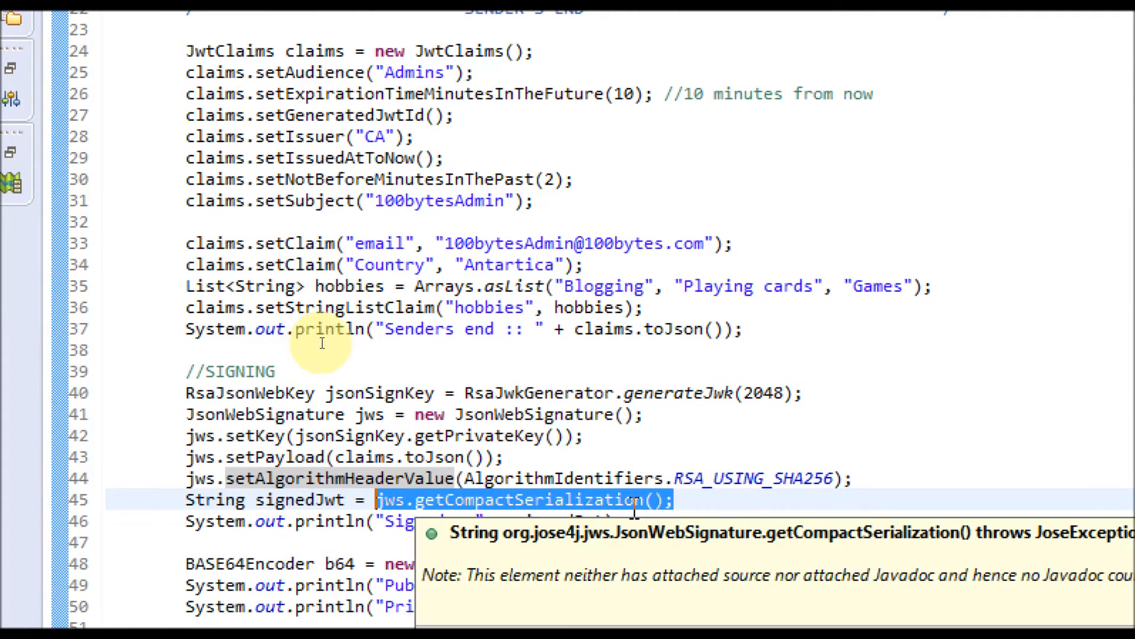
scroll(down, 3)
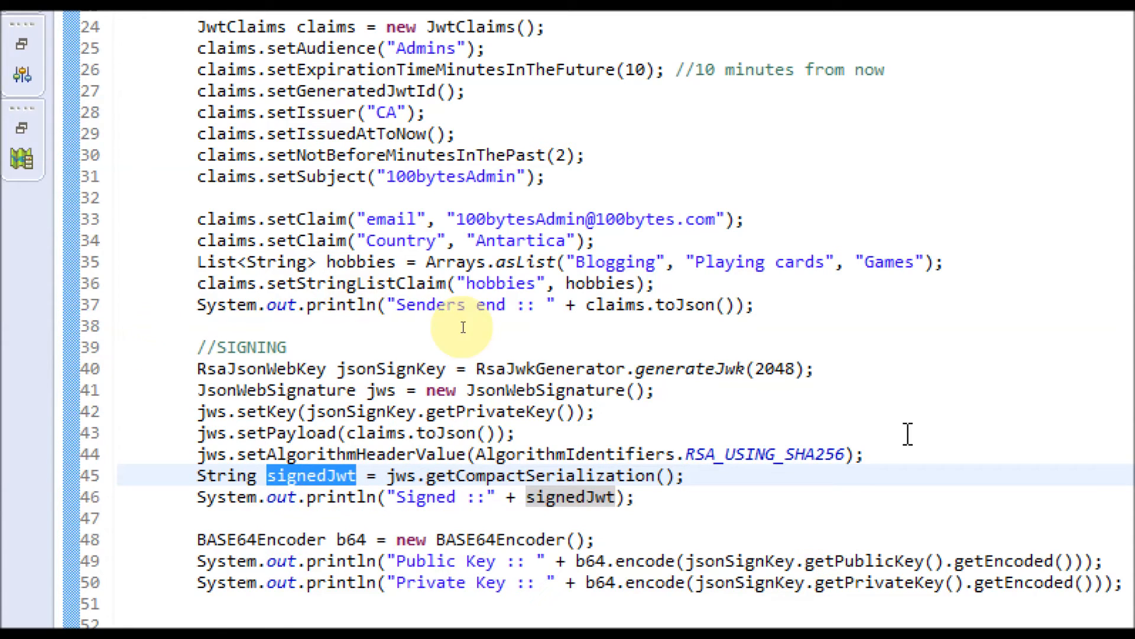
scroll(down, 3)
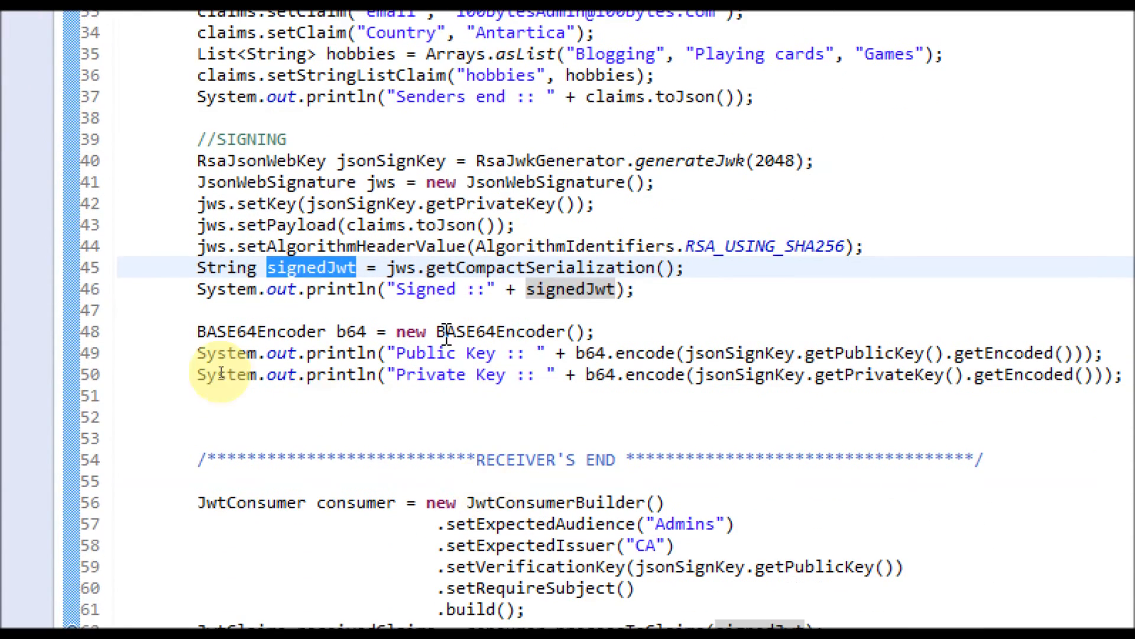
scroll(down, 3)
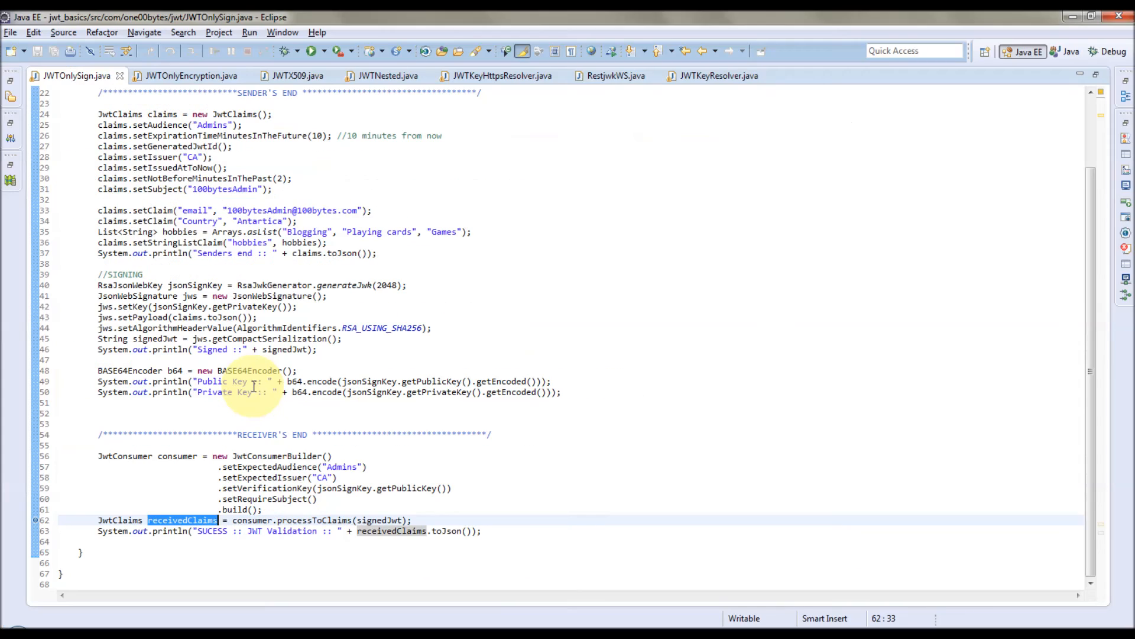
Run JWTOnlySign as a Java application so the signed token and keys print in the console
right_click(183, 521)
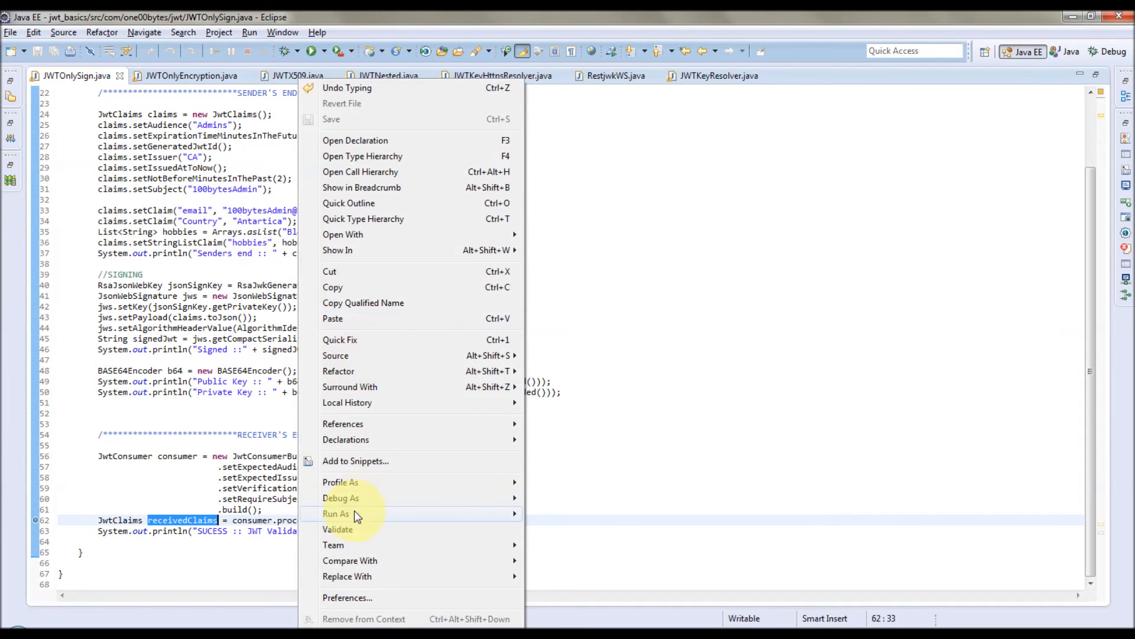
click(336, 513)
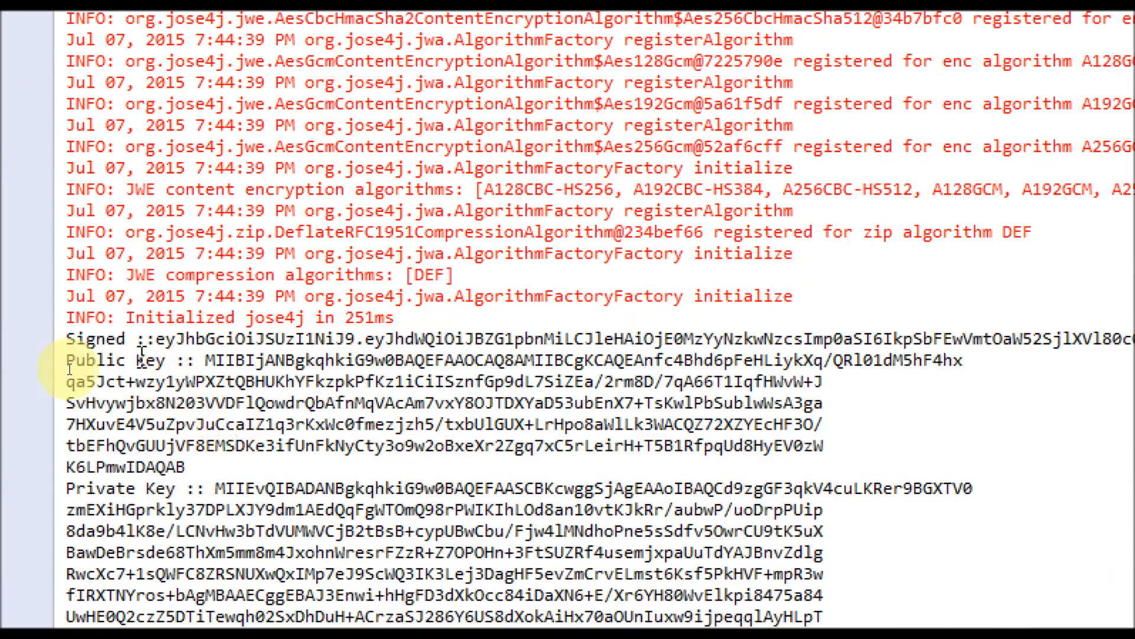
double_click(95, 338)
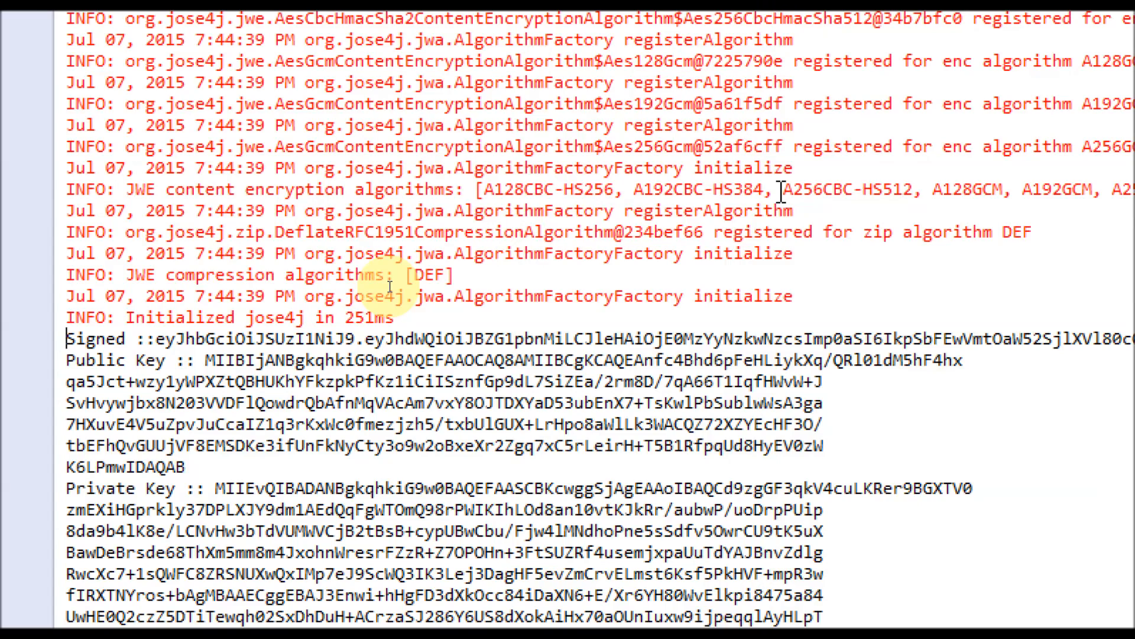
scroll(down, 3)
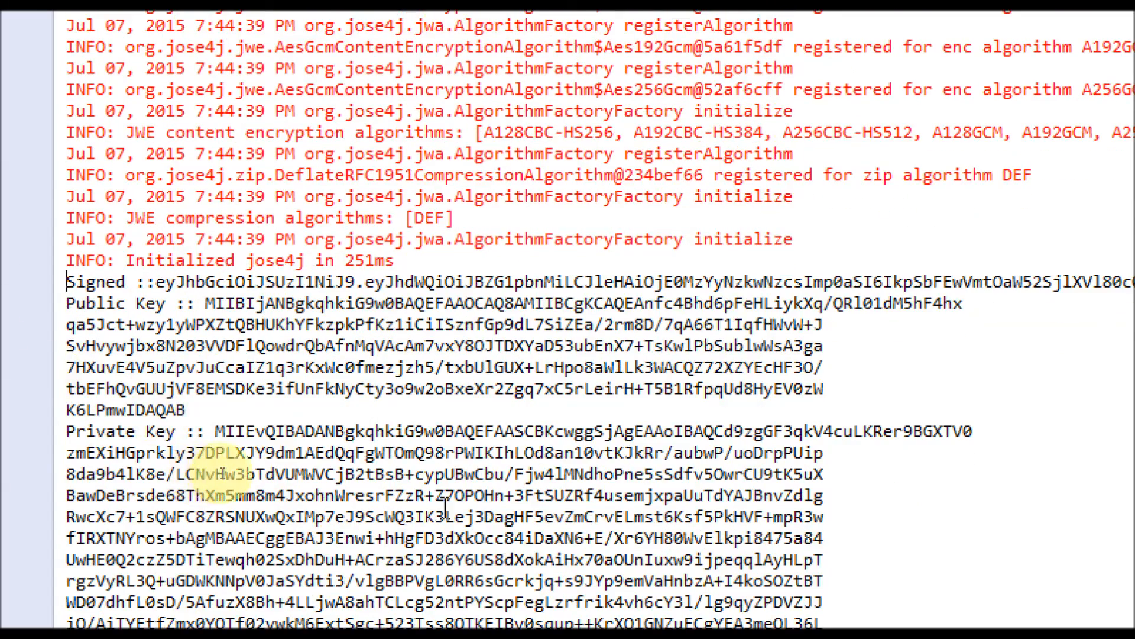
scroll(down, 3)
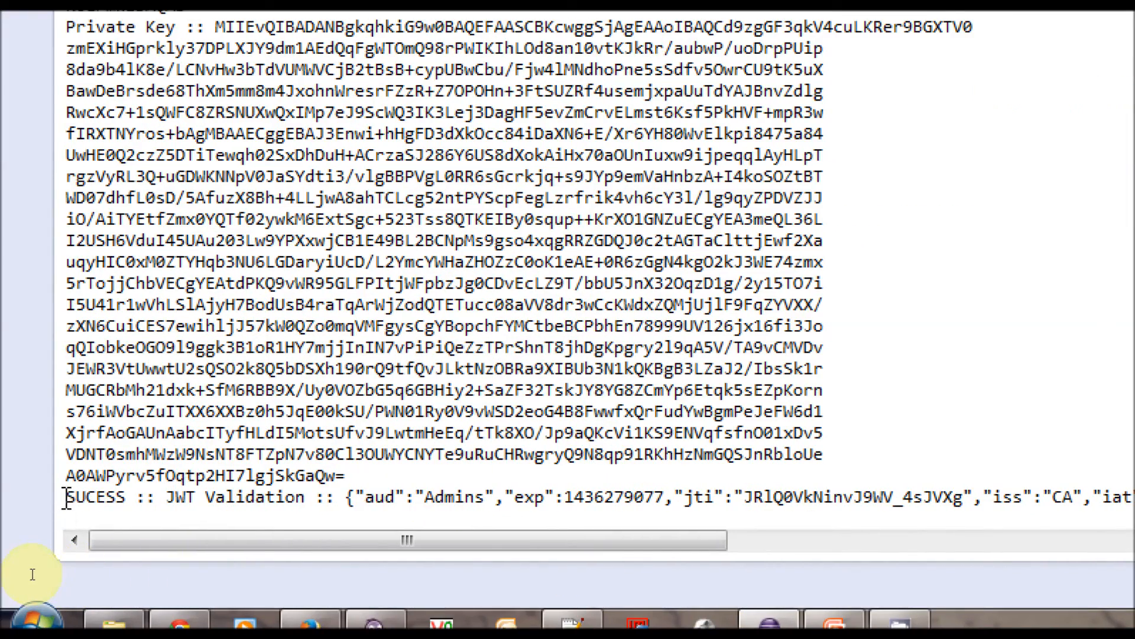
double_click(98, 498)
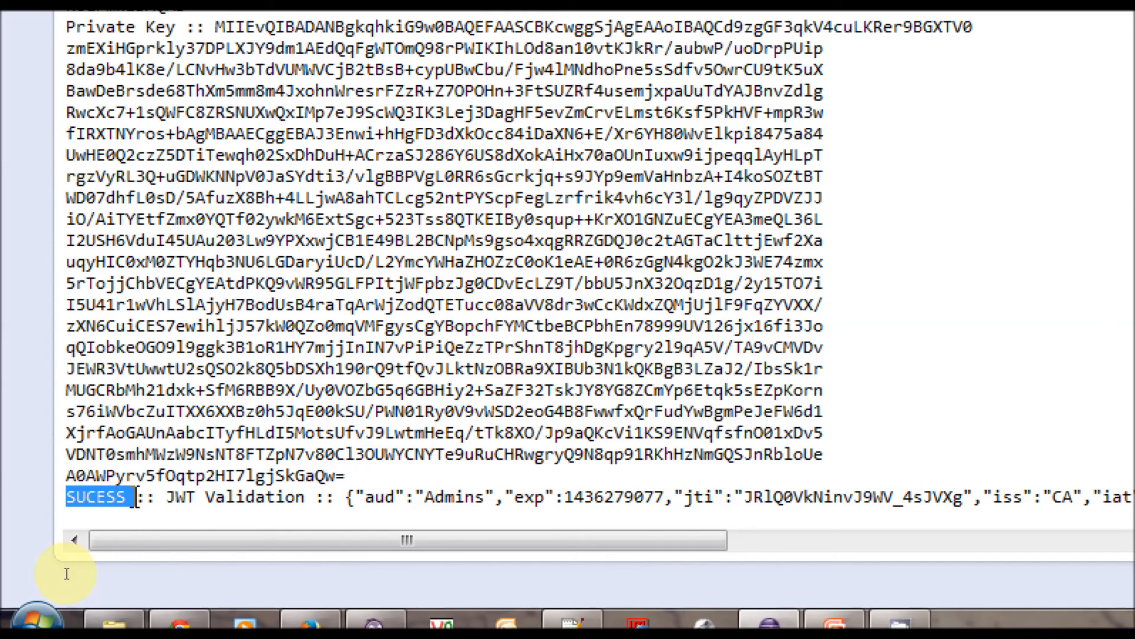